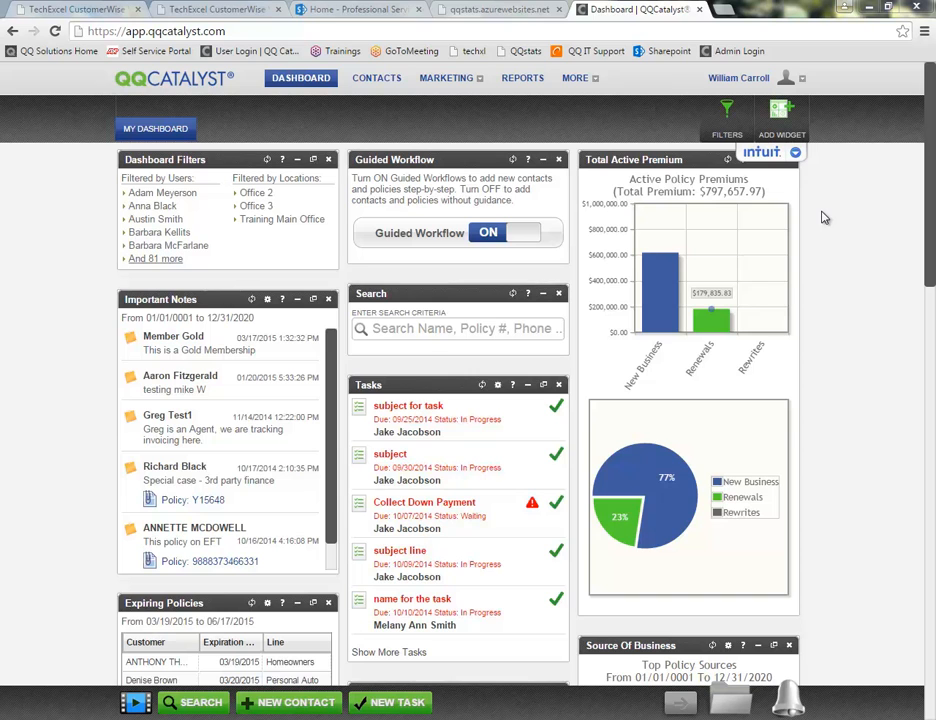
{"action": "mouse_move", "coordinate": [640, 204]}
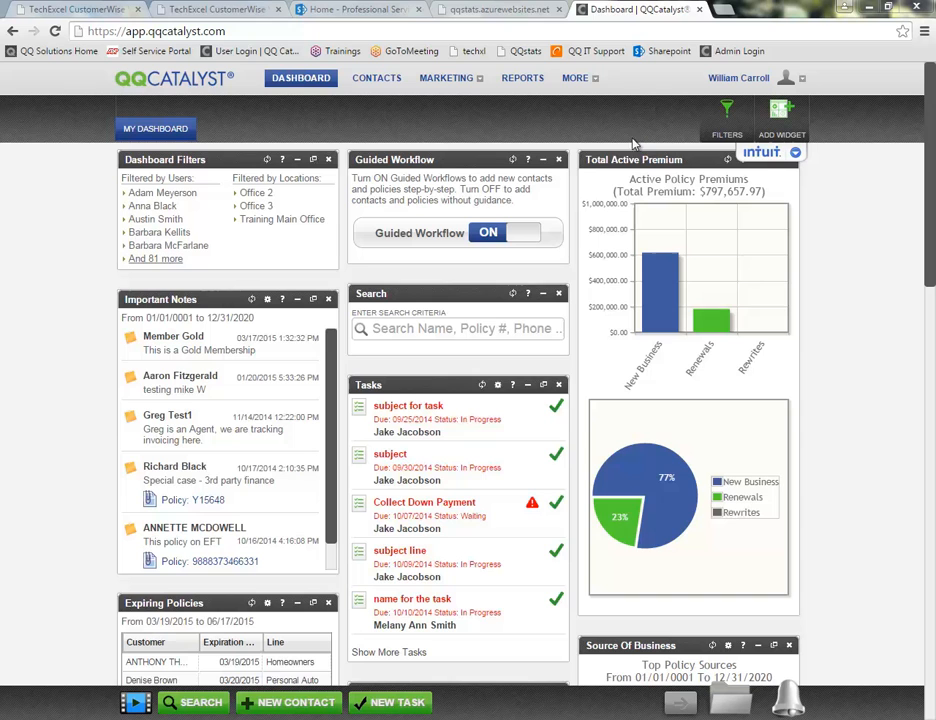
{"action": "mouse_move", "coordinate": [636, 130]}
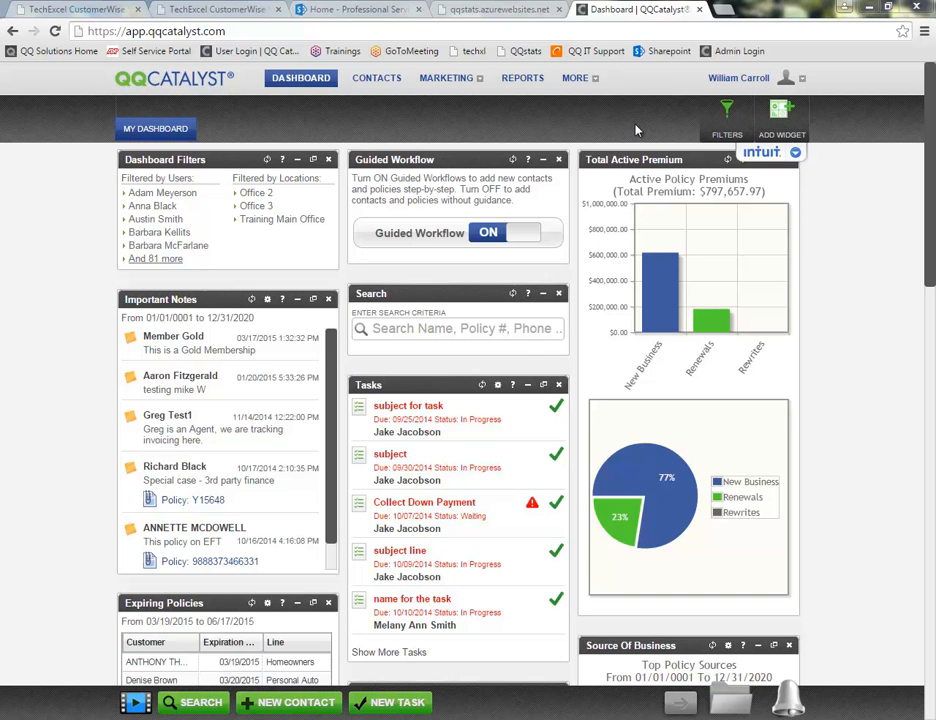
Reach the Carrier Downloads page from the MORE menu, showing 170 transactions needing matching.
{"action": "left_click", "coordinate": [576, 78]}
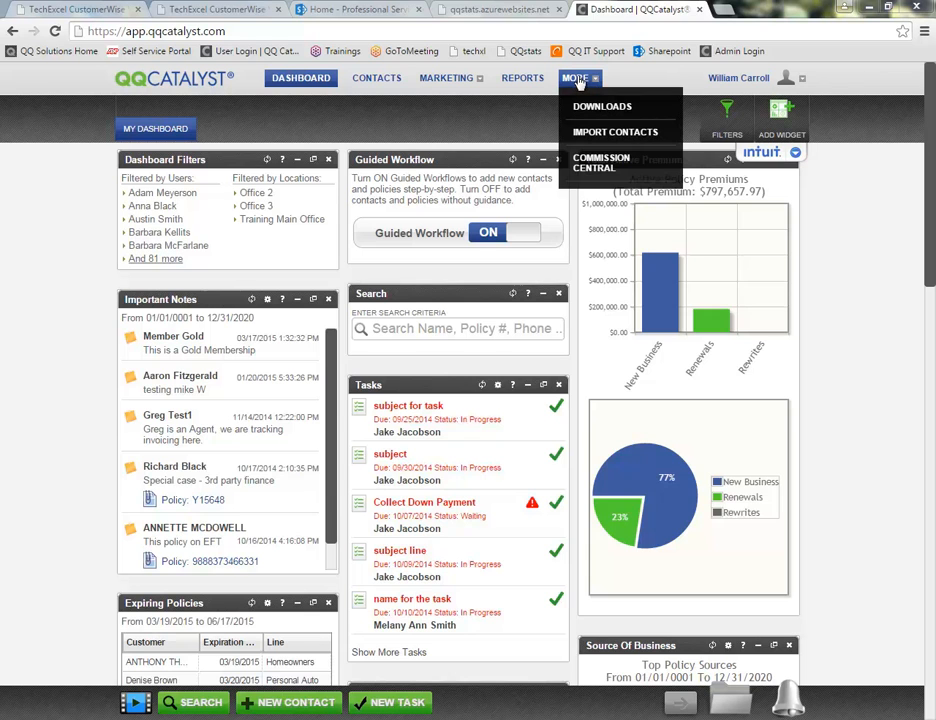
{"action": "mouse_move", "coordinate": [602, 106]}
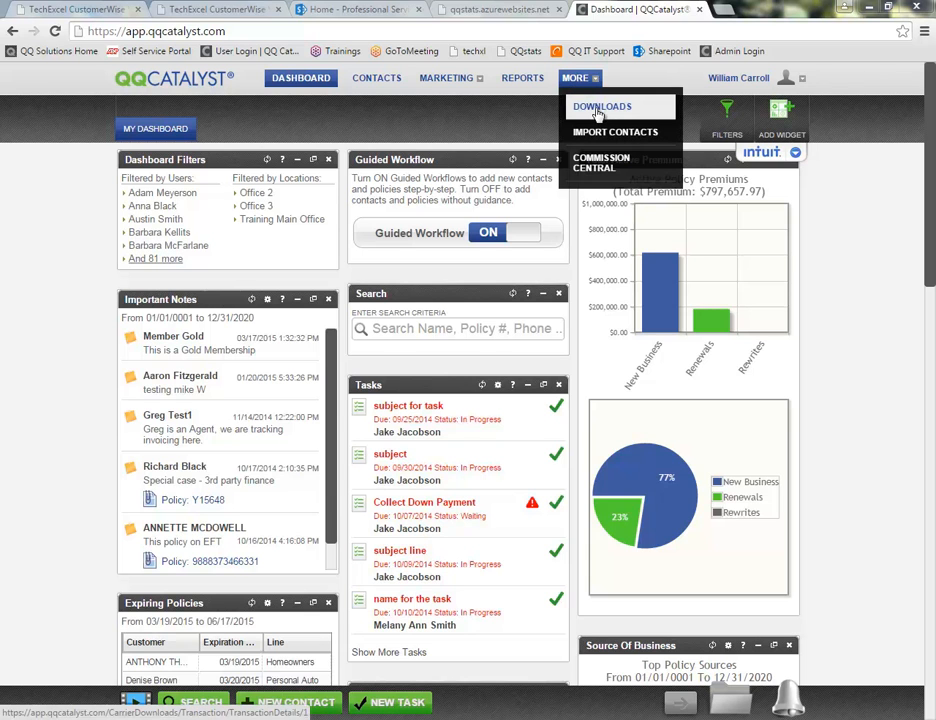
{"action": "left_click", "coordinate": [602, 106]}
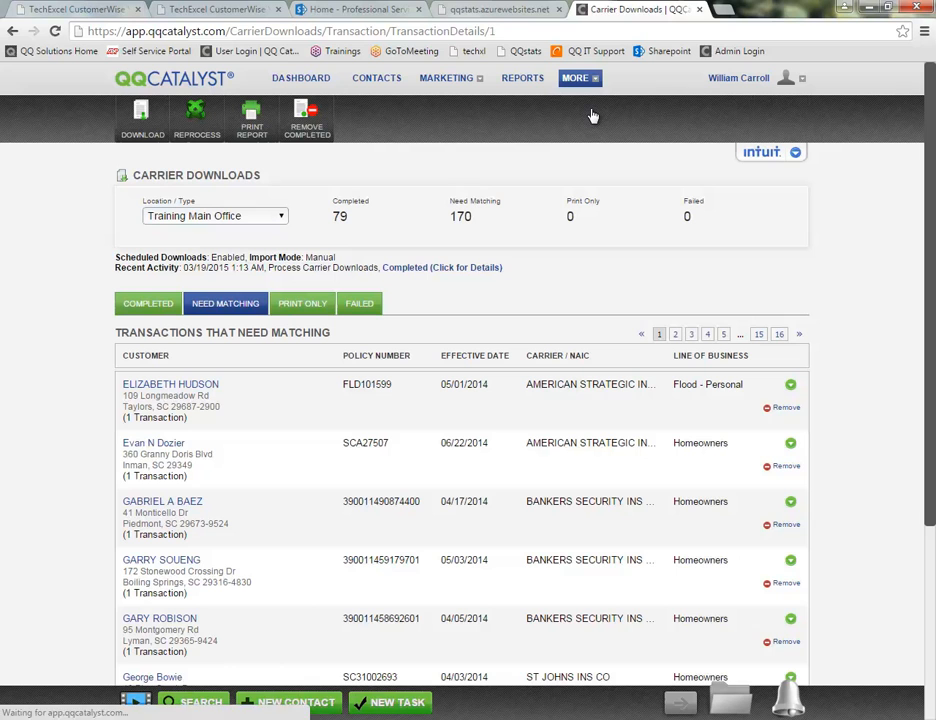
{"action": "mouse_move", "coordinate": [592, 114]}
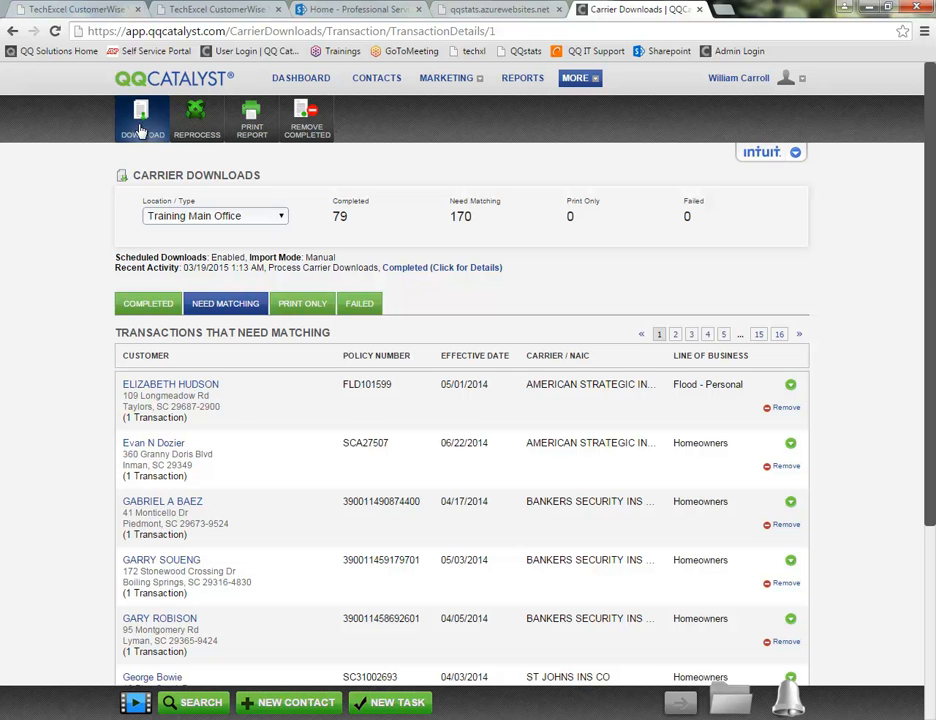
{"action": "double_click", "coordinate": [156, 256]}
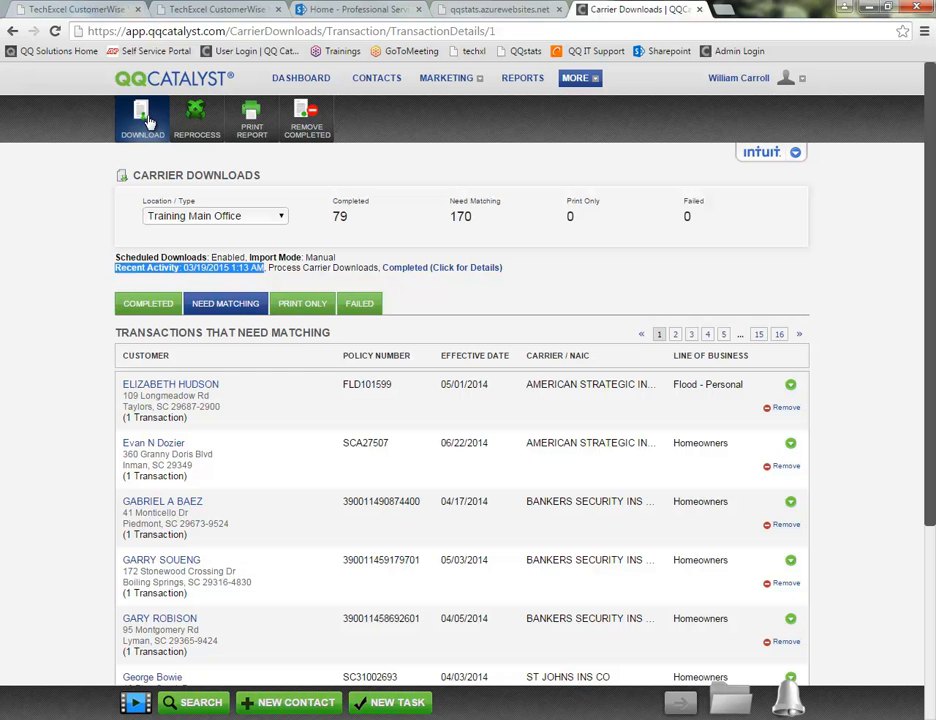
Start Process Carrier Downloads with Training Main Office as the location.
{"action": "left_click", "coordinate": [142, 114]}
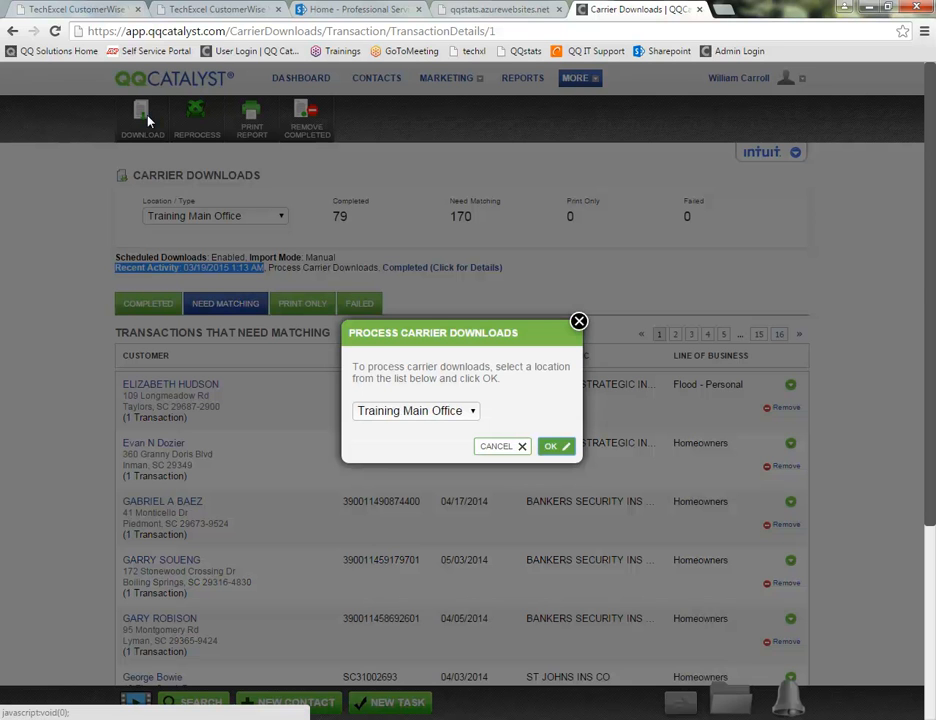
{"action": "left_click", "coordinate": [416, 410]}
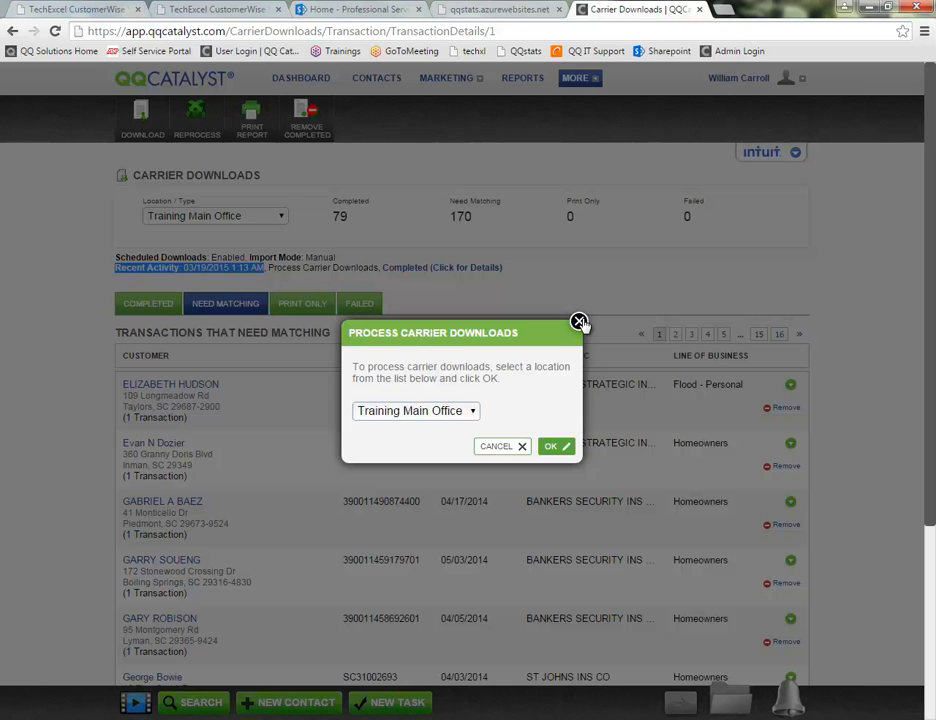
Dismiss the Process Carrier Downloads dialog without processing anything.
{"action": "left_click", "coordinate": [580, 322]}
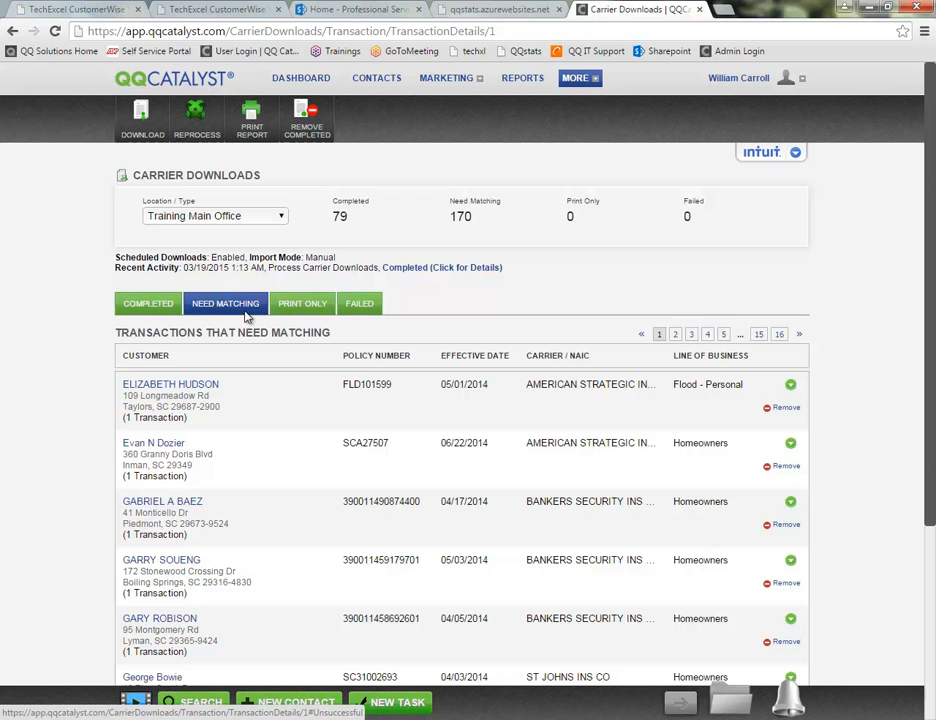
{"action": "mouse_move", "coordinate": [252, 318]}
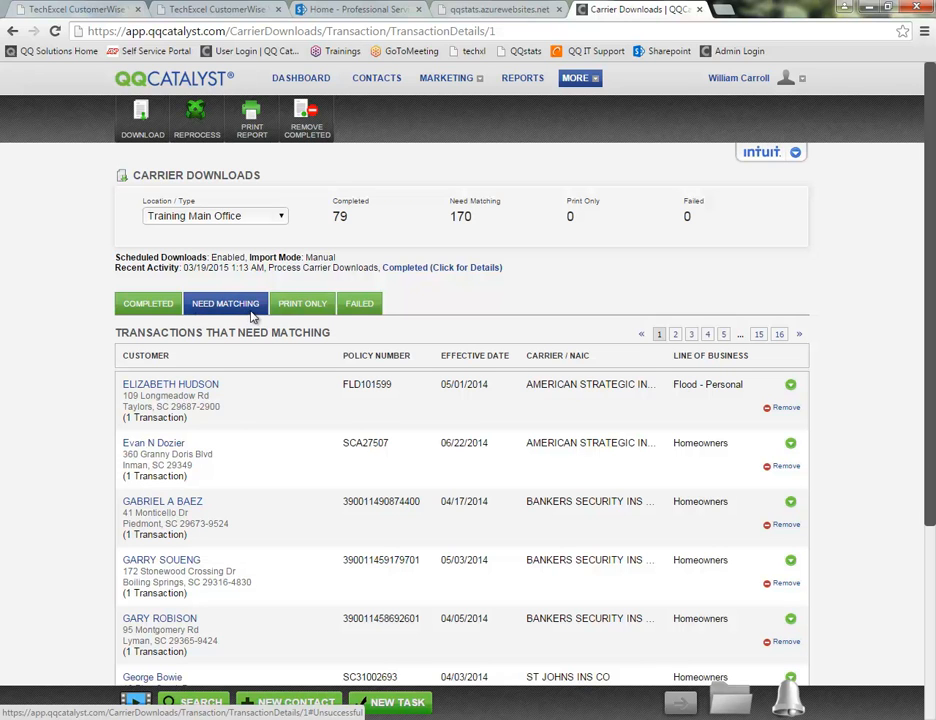
{"action": "mouse_move", "coordinate": [254, 316]}
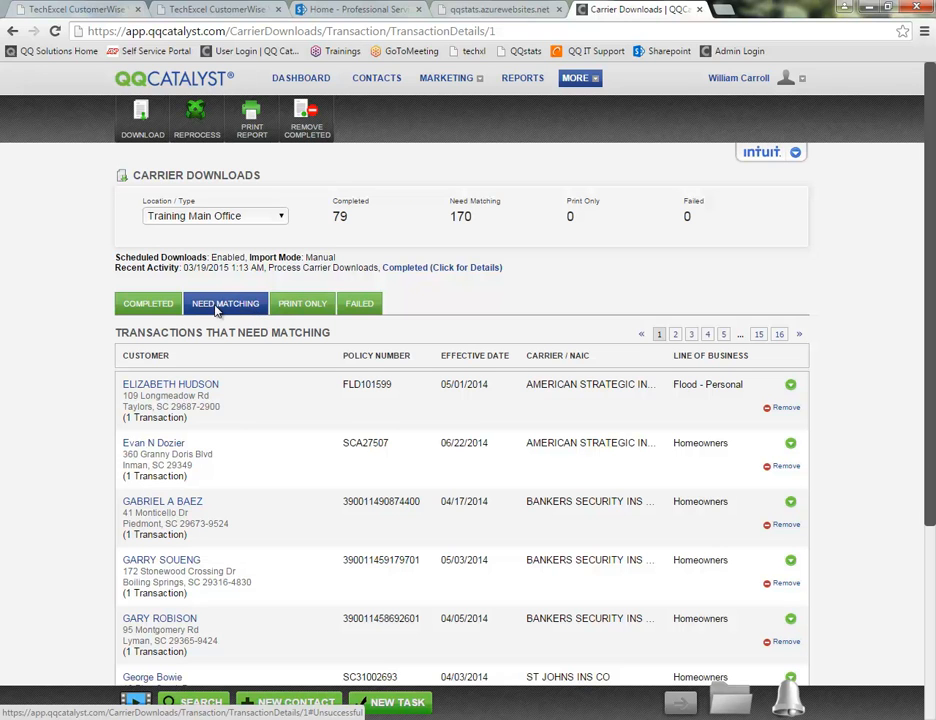
{"action": "mouse_move", "coordinate": [212, 310]}
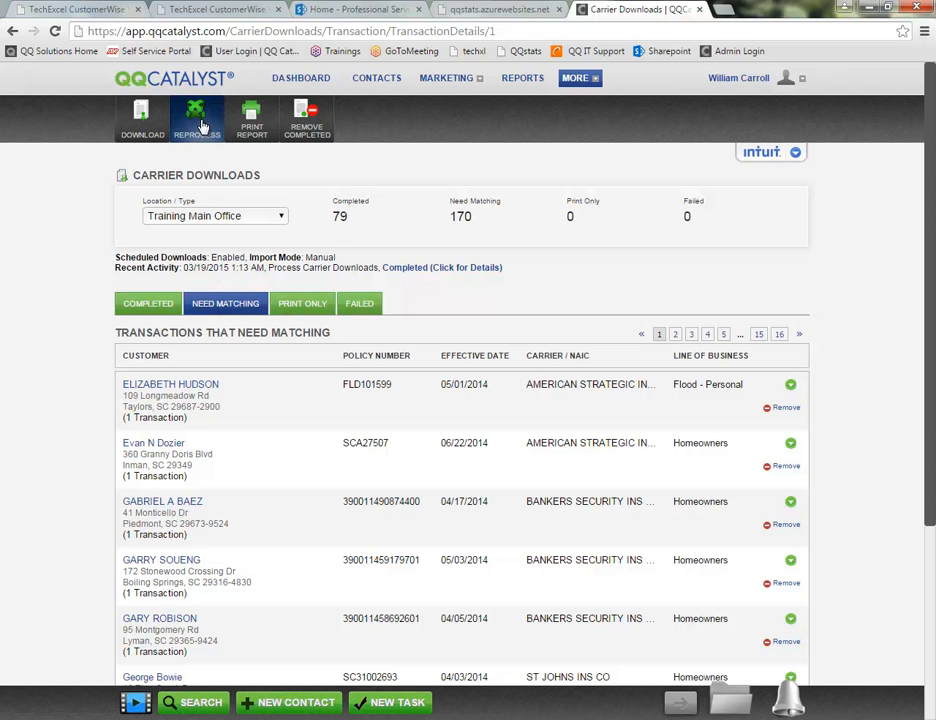
{"action": "left_click", "coordinate": [196, 118]}
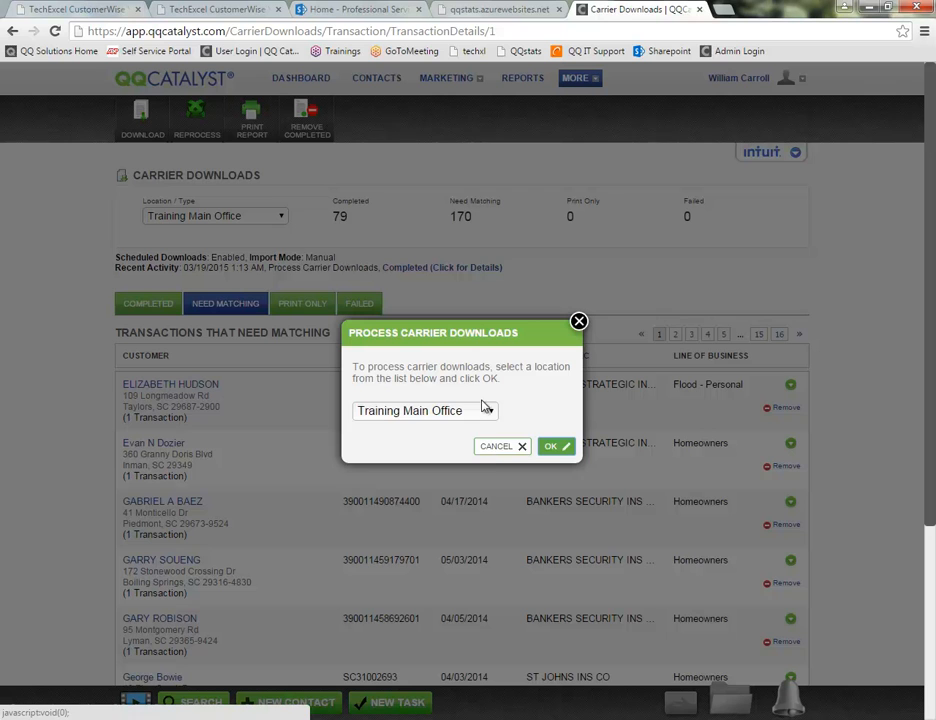
{"action": "left_click", "coordinate": [424, 410]}
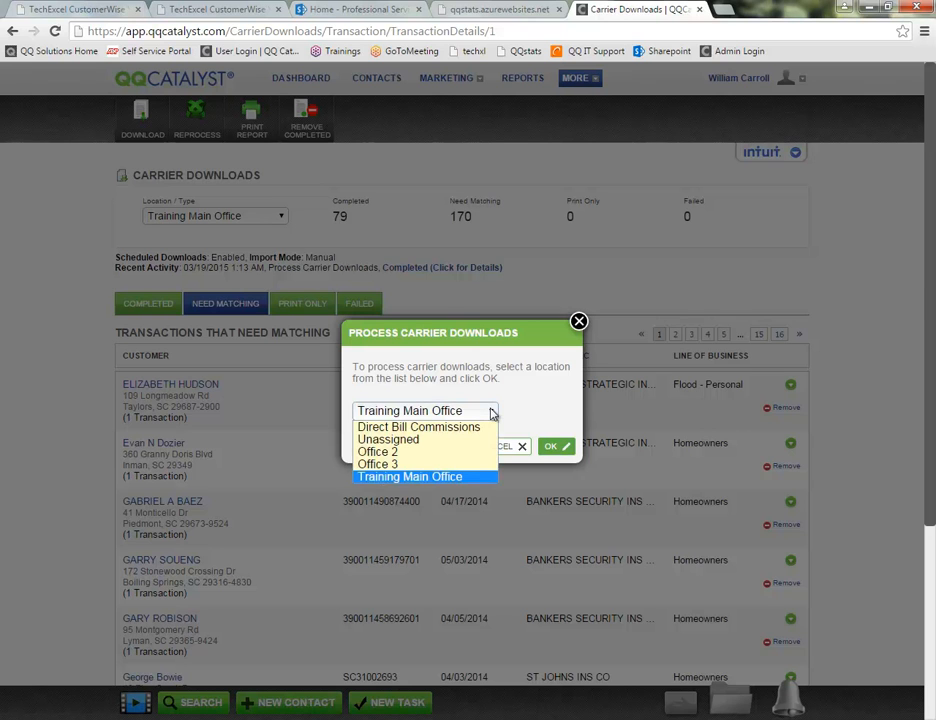
{"action": "mouse_move", "coordinate": [378, 464]}
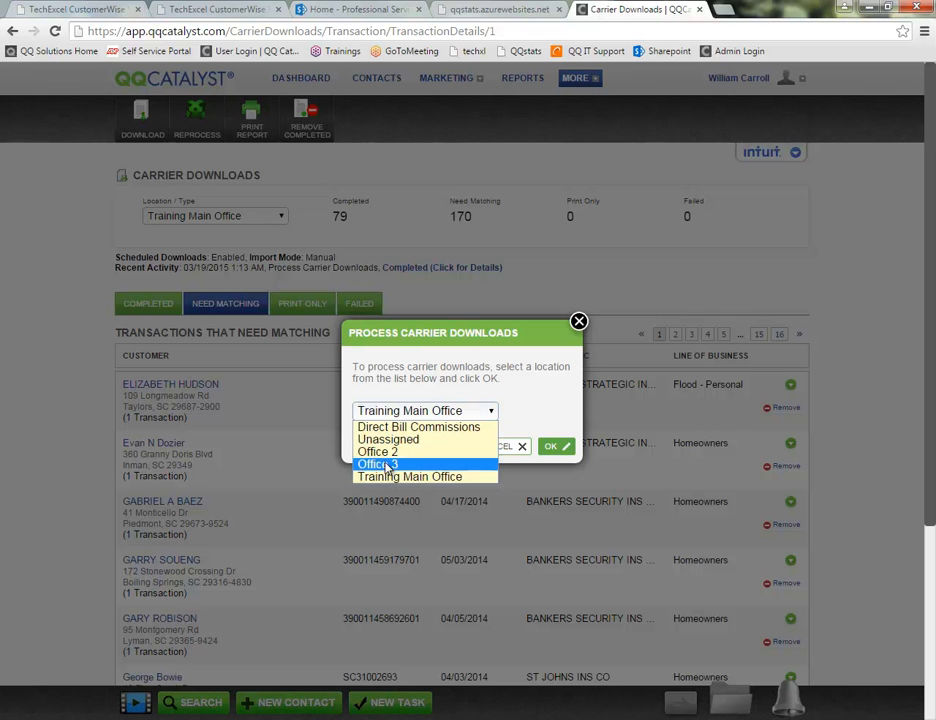
{"action": "mouse_move", "coordinate": [378, 452]}
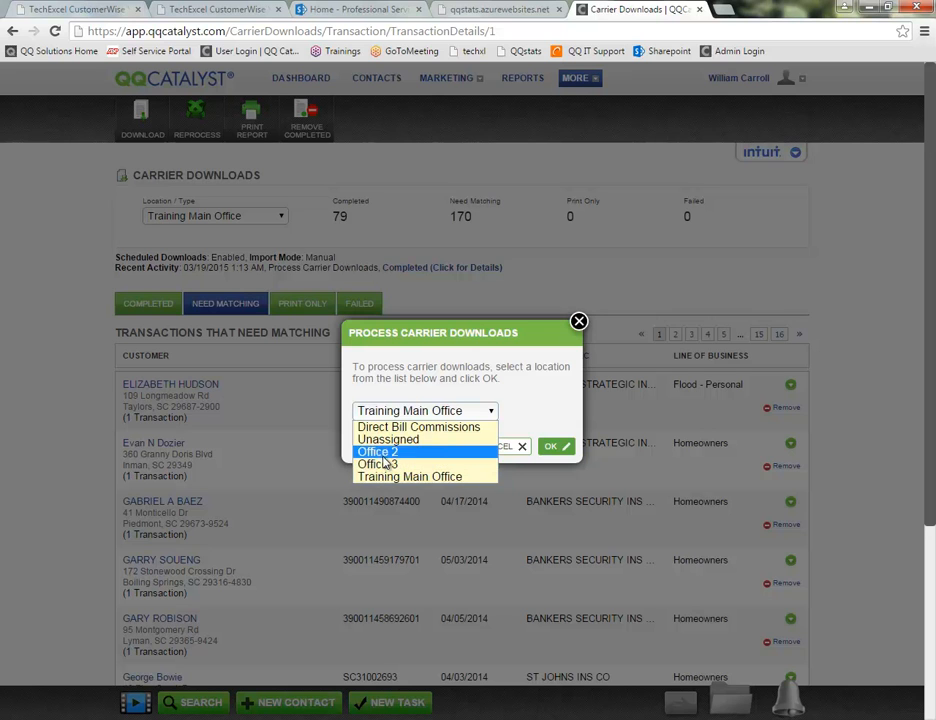
{"action": "mouse_move", "coordinate": [418, 428]}
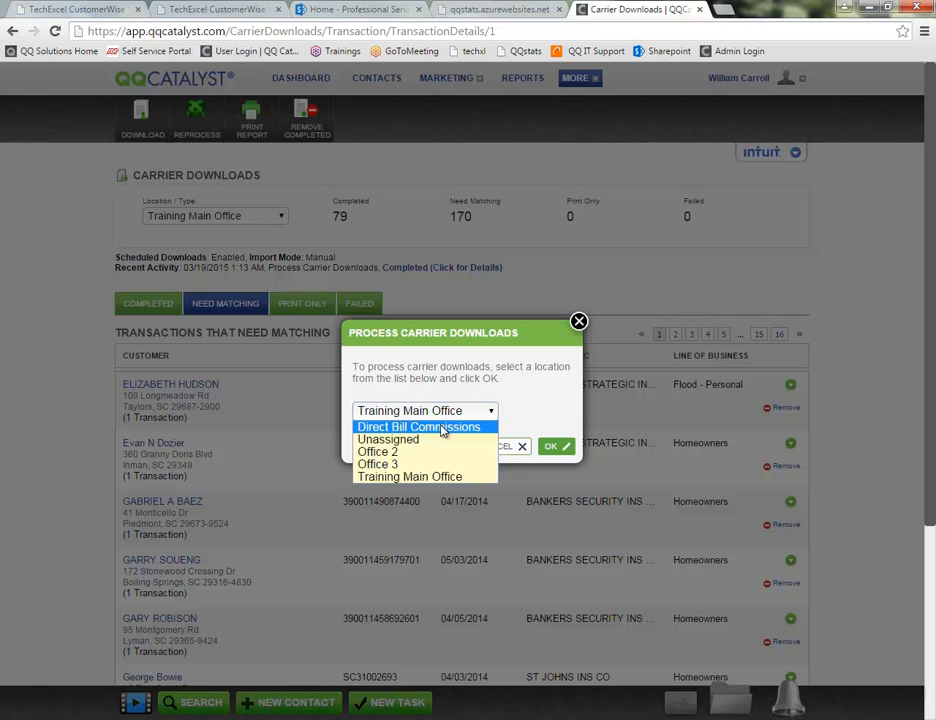
{"action": "left_click", "coordinate": [424, 410]}
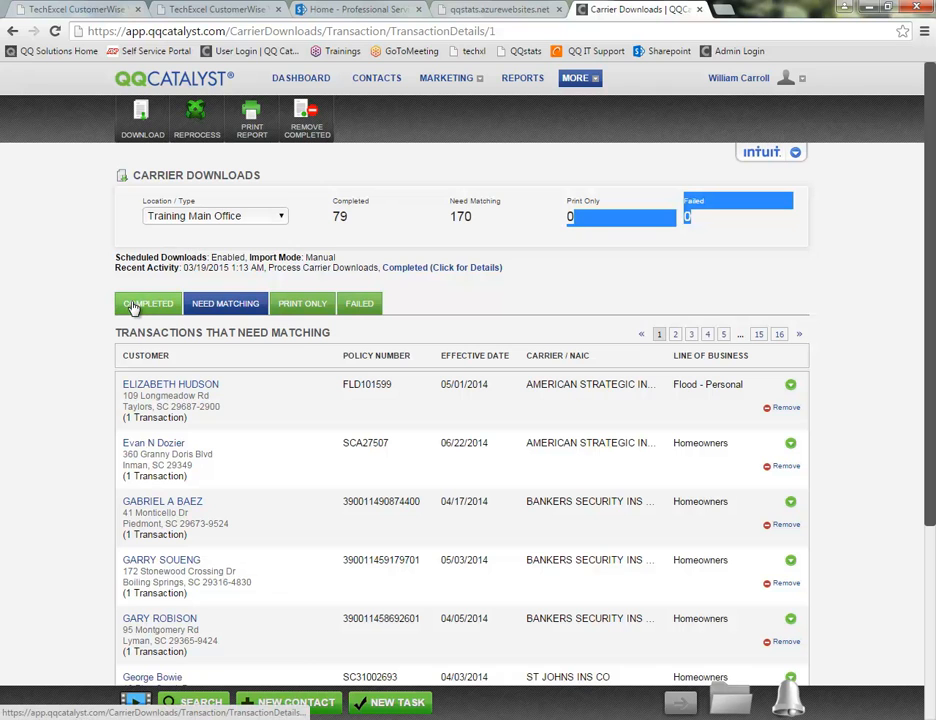
{"action": "left_click", "coordinate": [148, 304]}
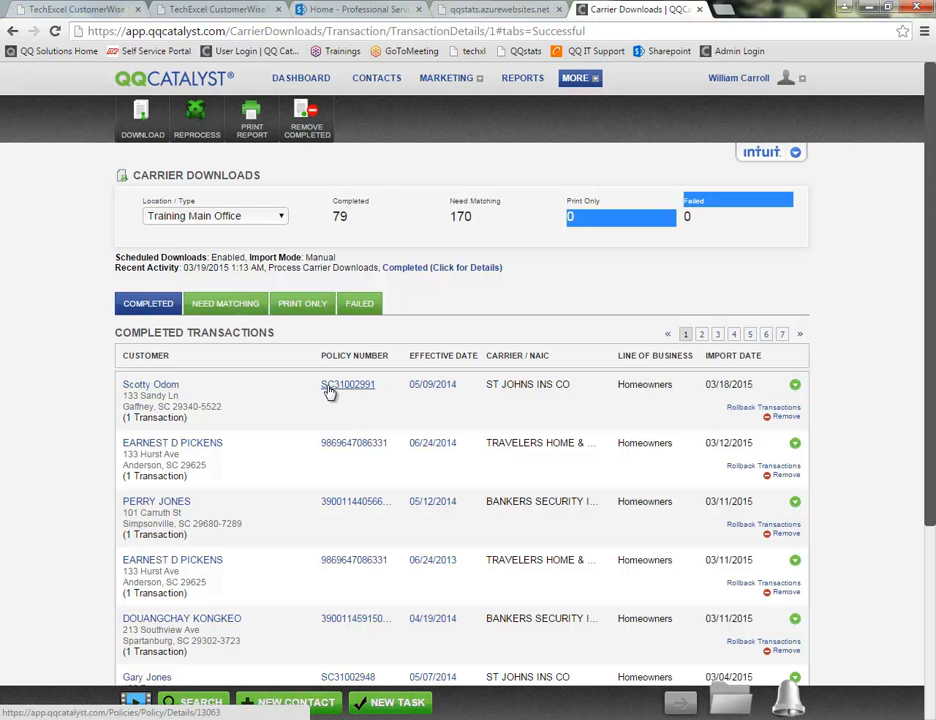
{"action": "right_click", "coordinate": [148, 384]}
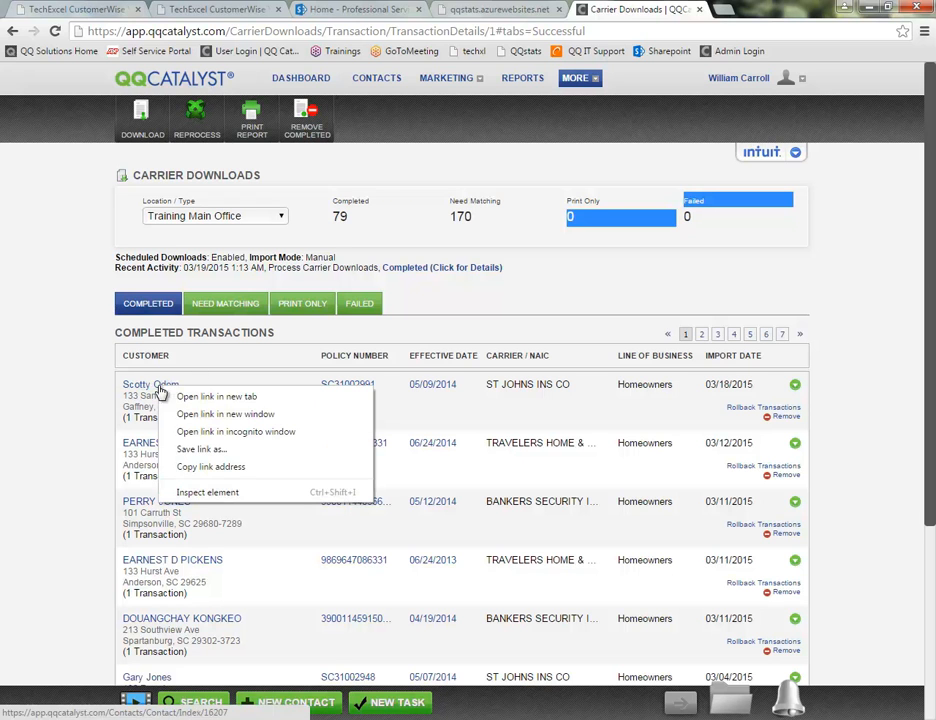
{"action": "mouse_move", "coordinate": [216, 396]}
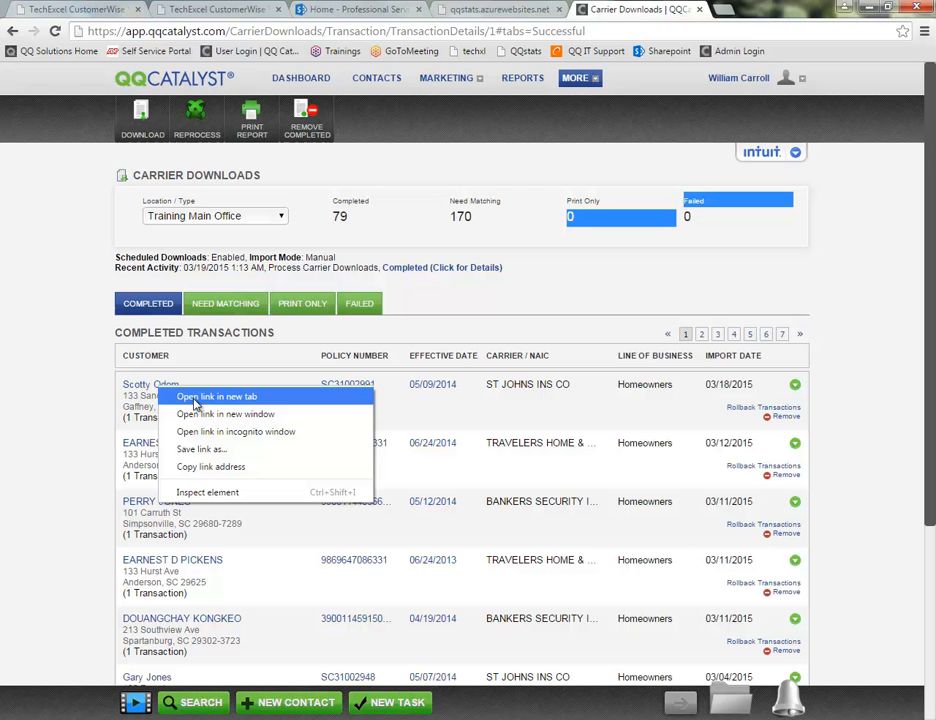
{"action": "left_click", "coordinate": [216, 396]}
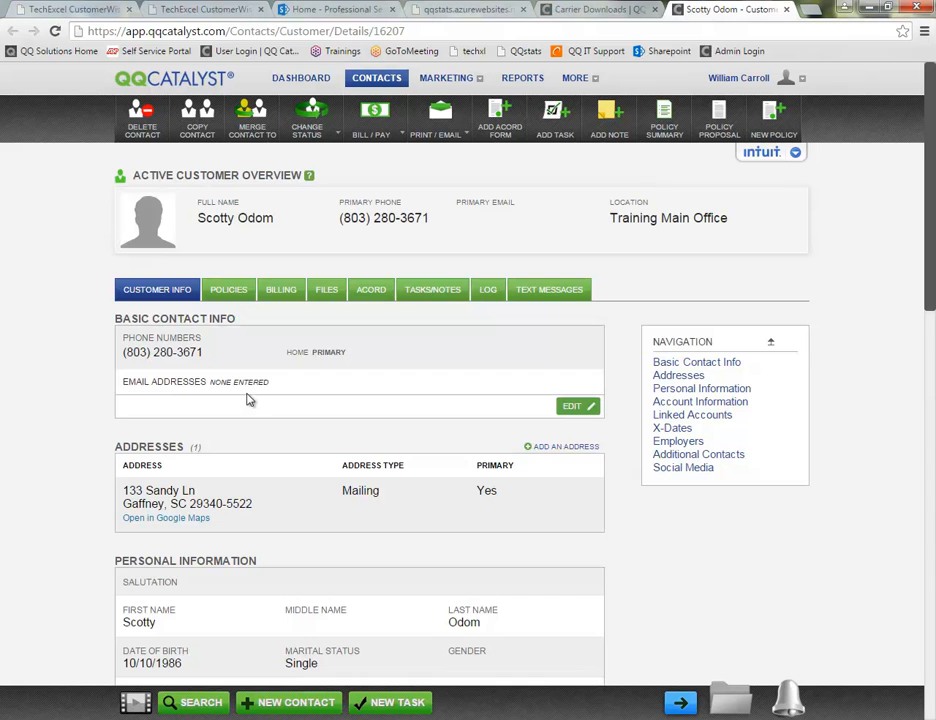
{"action": "scroll", "scroll_direction": "down", "scroll_amount": 3}
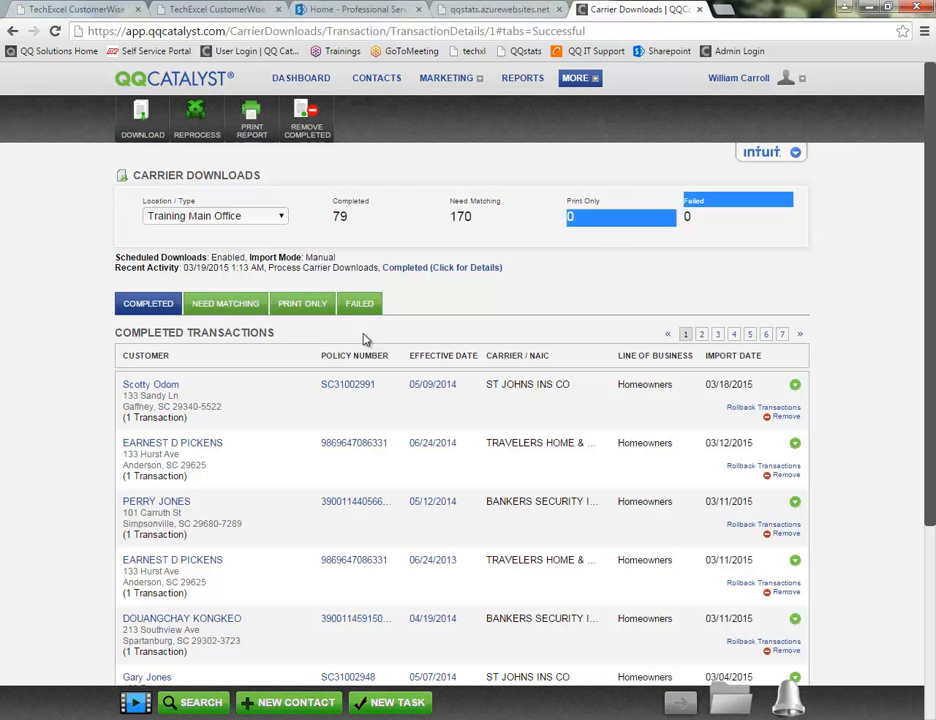
{"action": "mouse_move", "coordinate": [348, 384]}
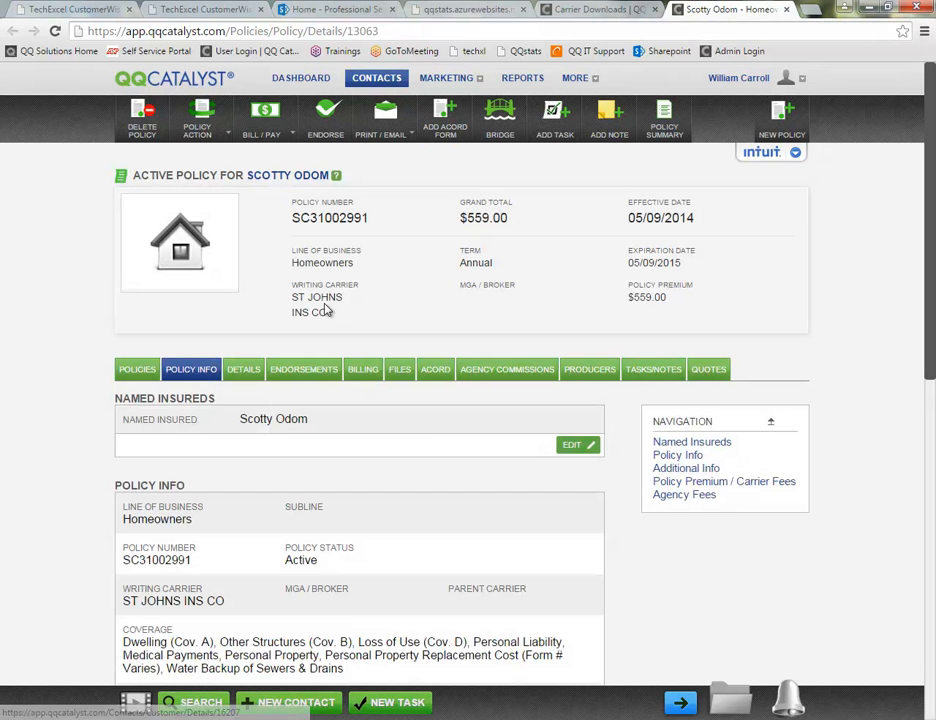
{"action": "scroll", "scroll_direction": "down", "scroll_amount": 3}
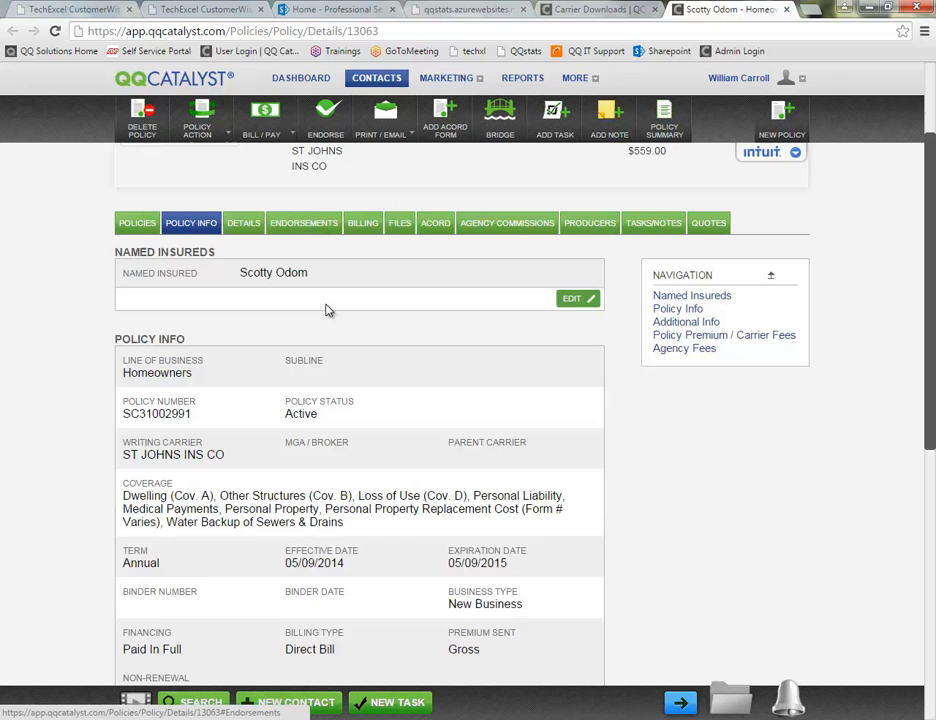
{"action": "left_click", "coordinate": [506, 222]}
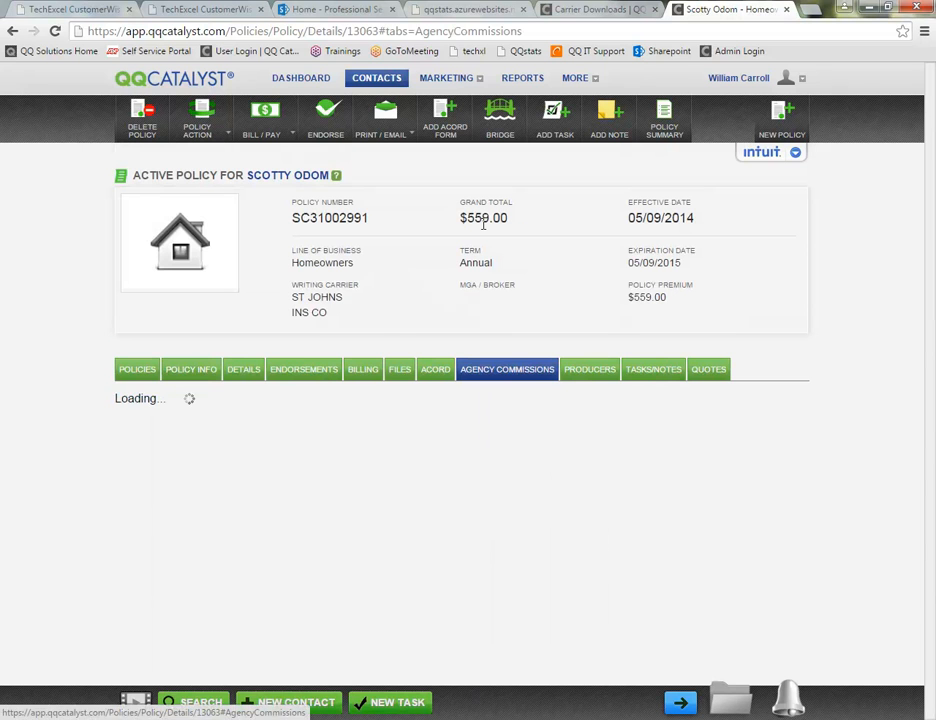
{"action": "left_click", "coordinate": [506, 368]}
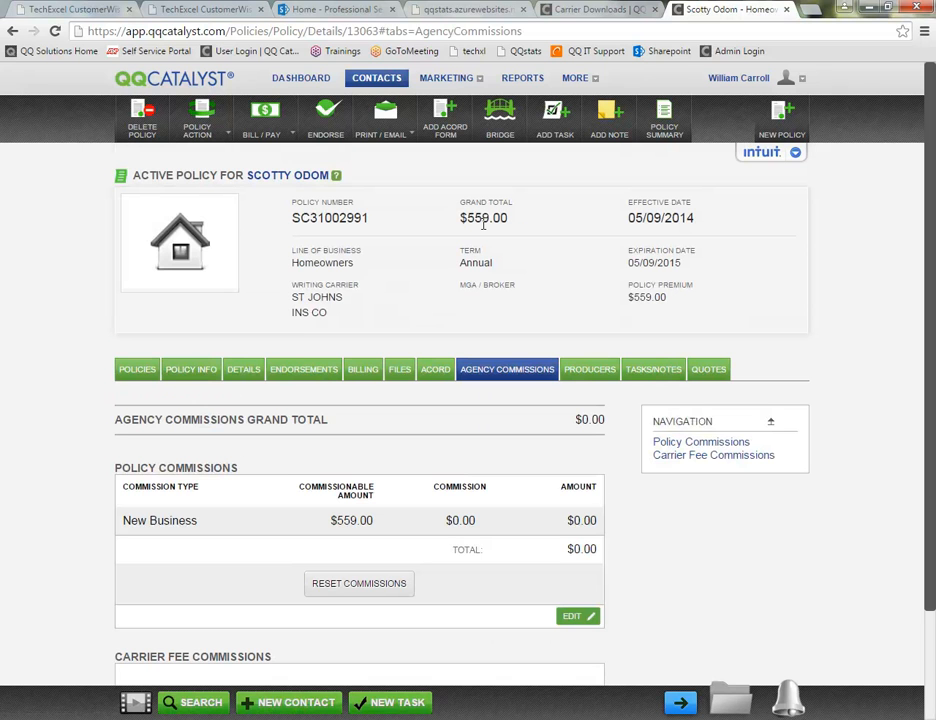
{"action": "left_click", "coordinate": [588, 368]}
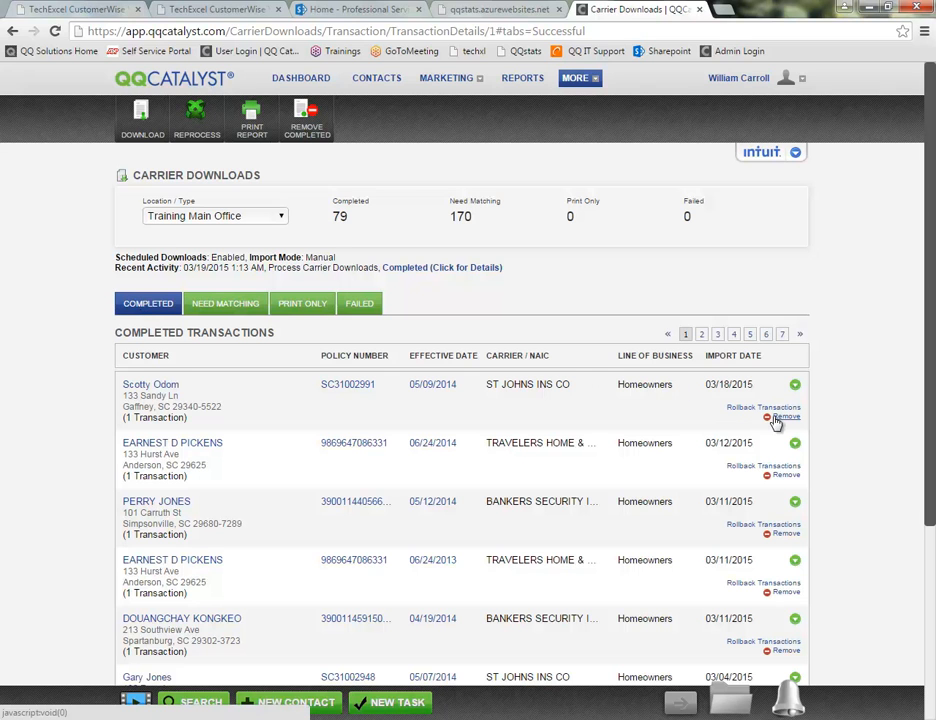
{"action": "mouse_move", "coordinate": [776, 424]}
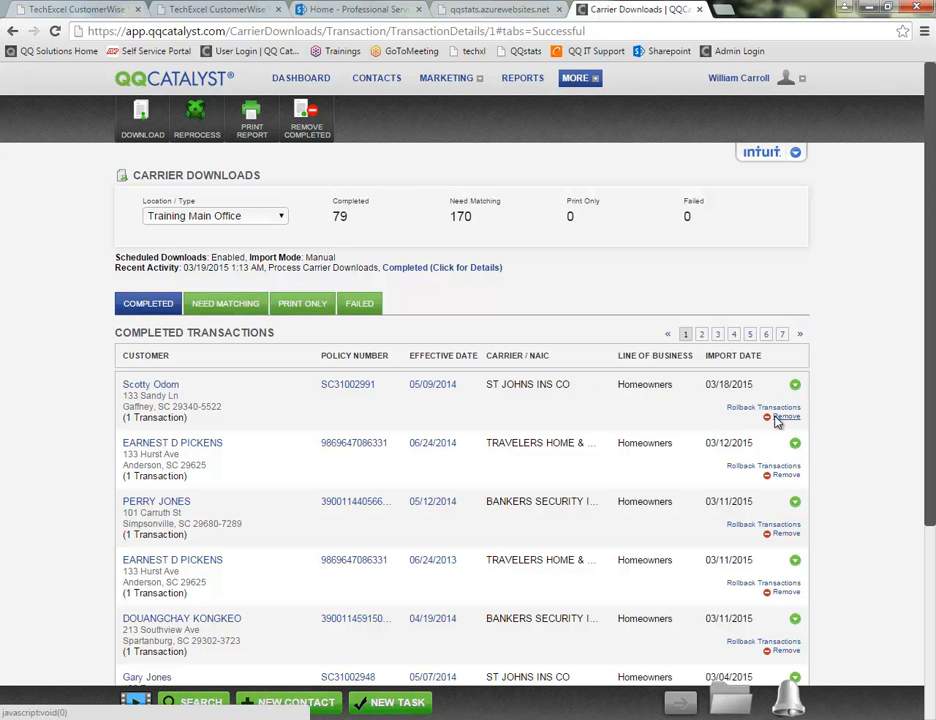
{"action": "left_click", "coordinate": [788, 416]}
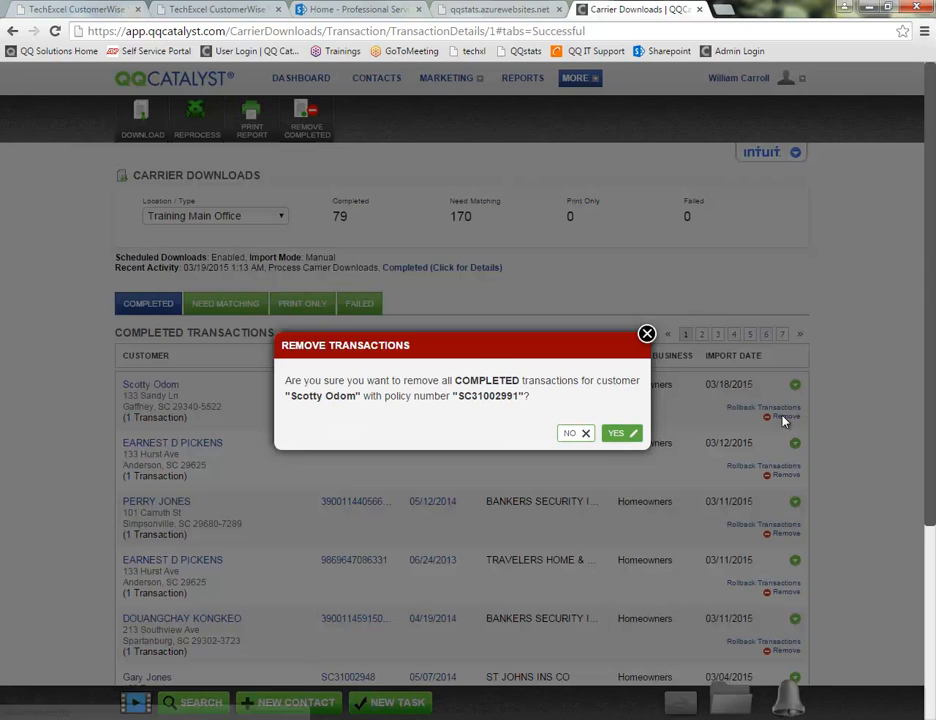
{"action": "left_click", "coordinate": [616, 432]}
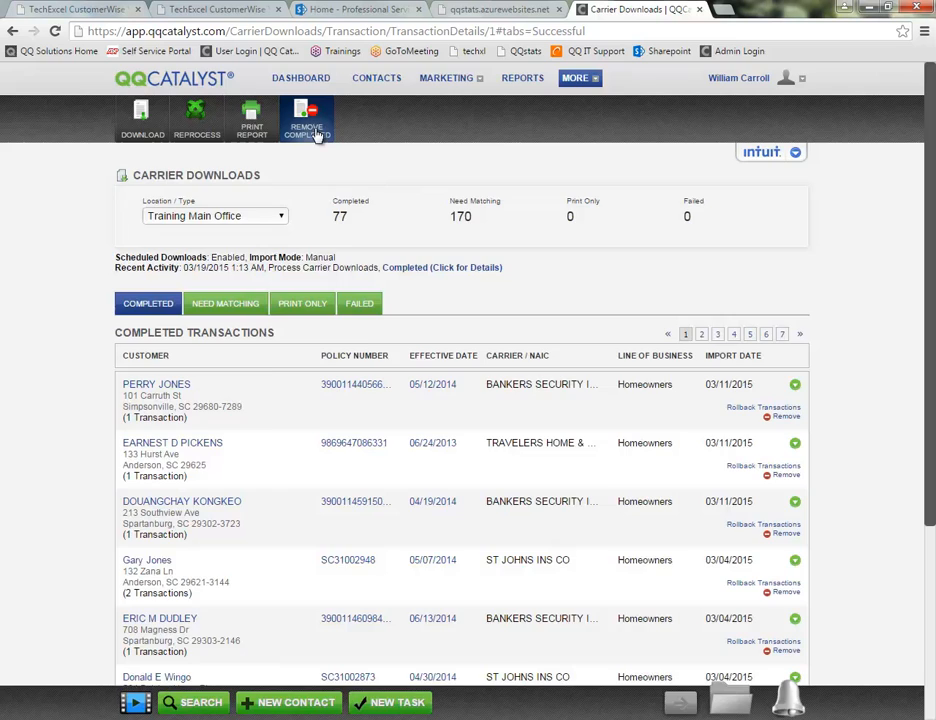
{"action": "left_click", "coordinate": [308, 118]}
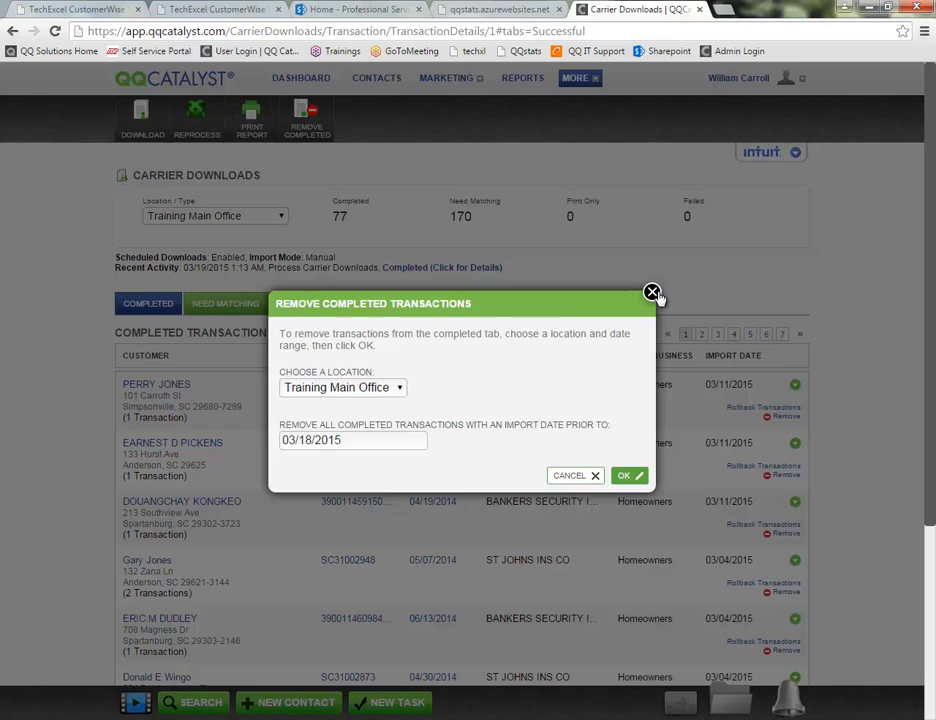
{"action": "left_click", "coordinate": [652, 292]}
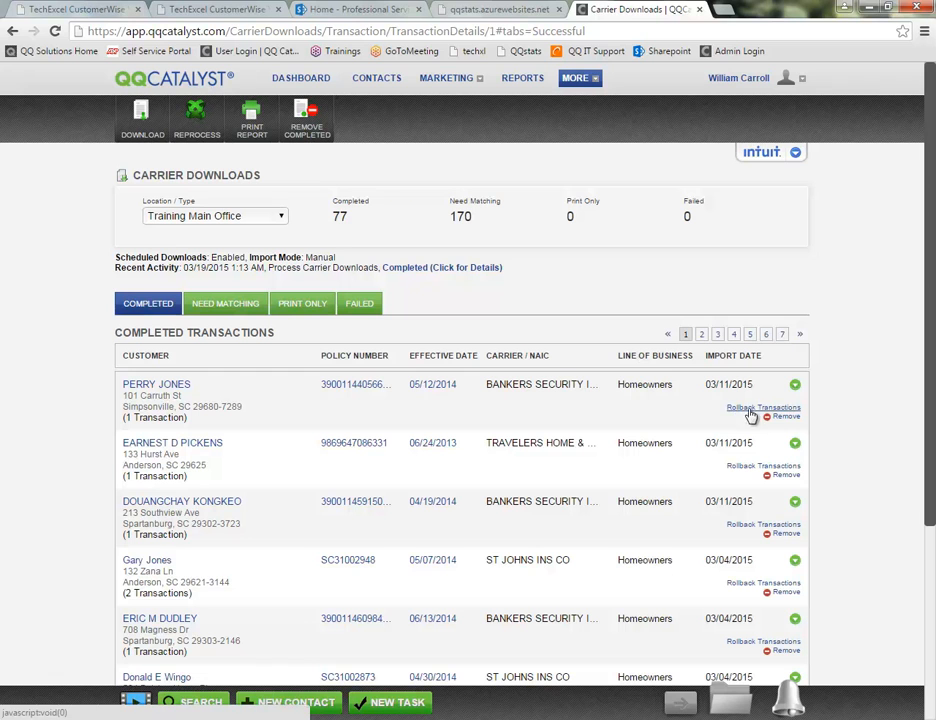
{"action": "mouse_move", "coordinate": [778, 412]}
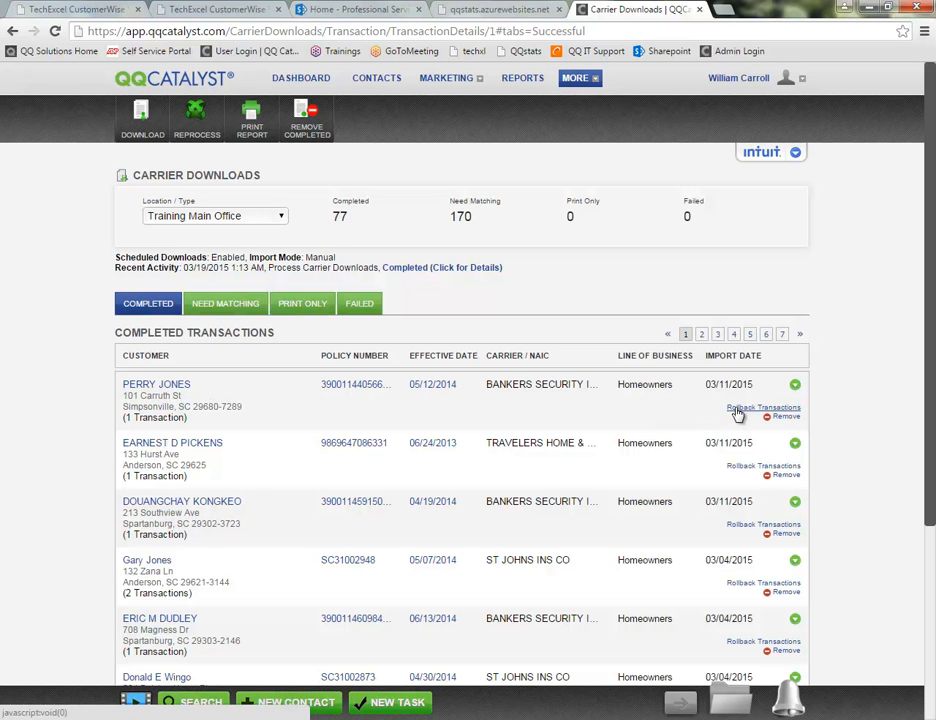
{"action": "left_click", "coordinate": [764, 408]}
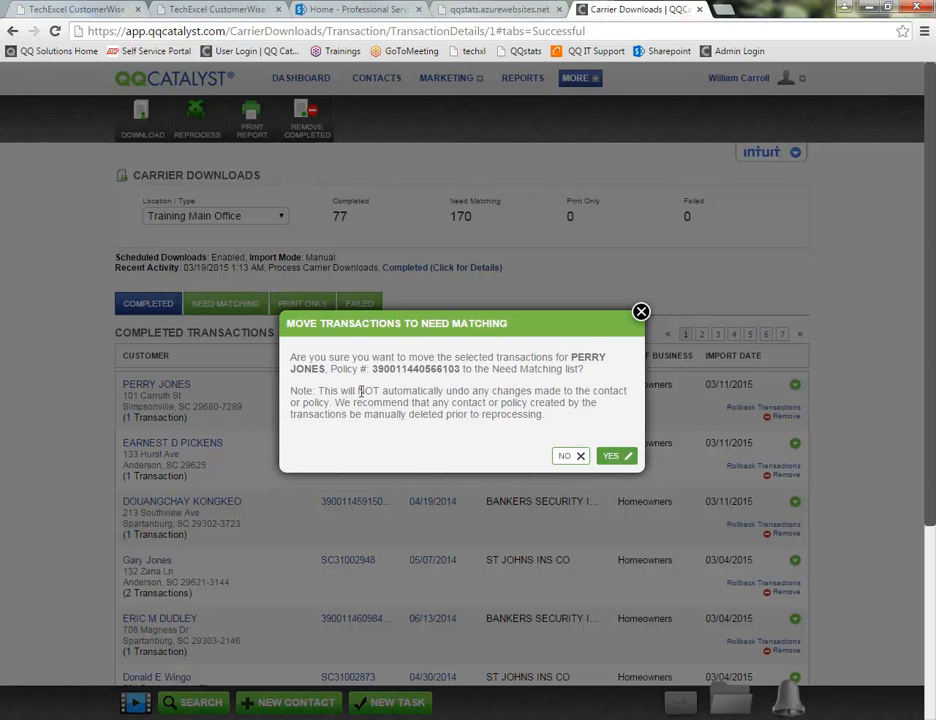
{"action": "double_click", "coordinate": [338, 390]}
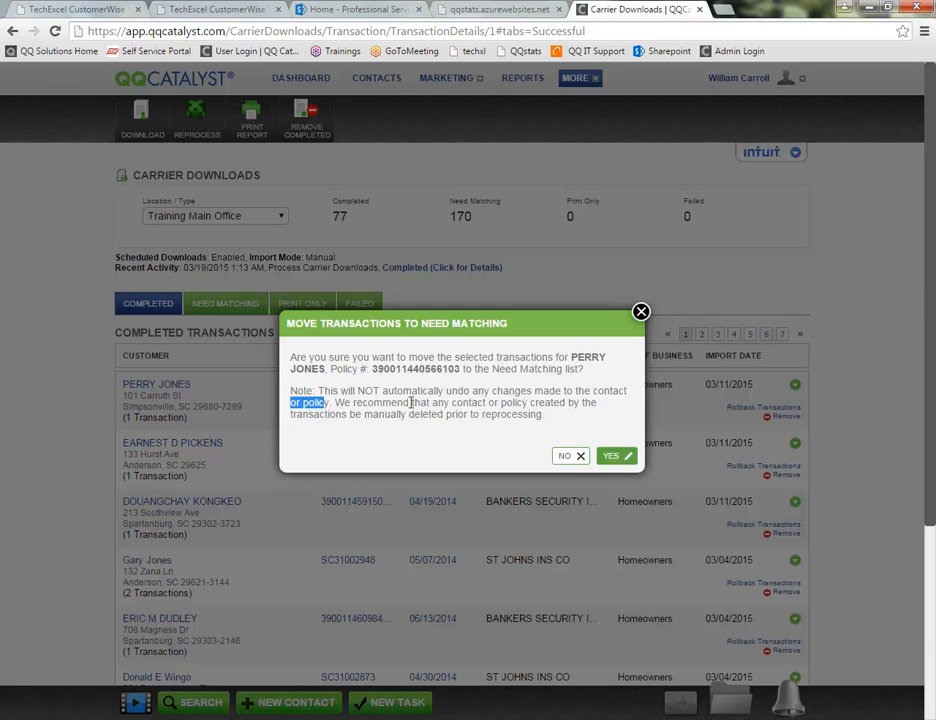
{"action": "mouse_move", "coordinate": [664, 312]}
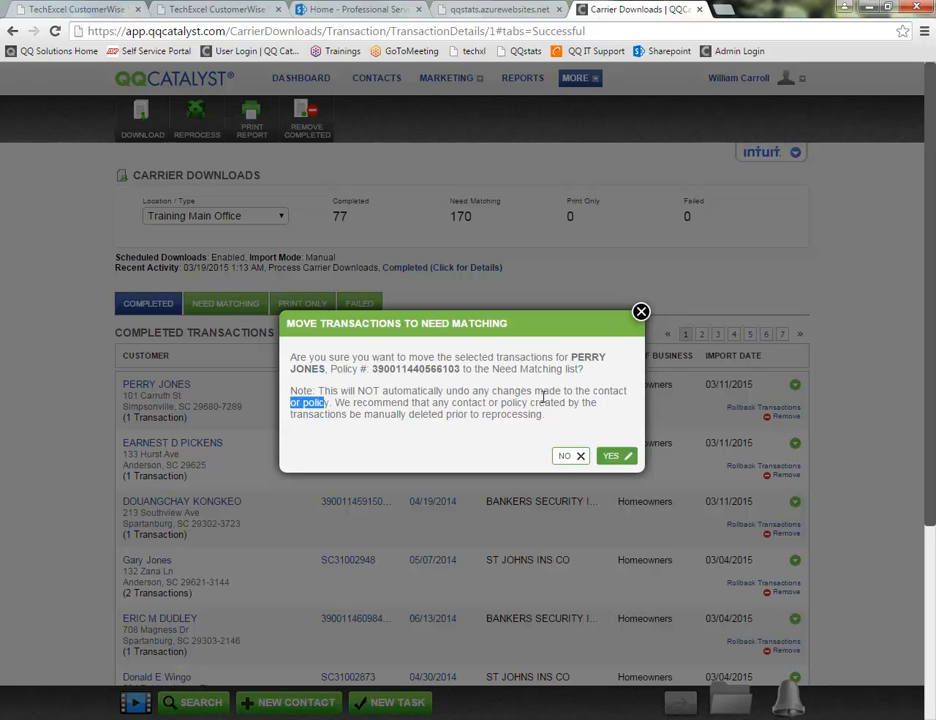
{"action": "left_click", "coordinate": [612, 456]}
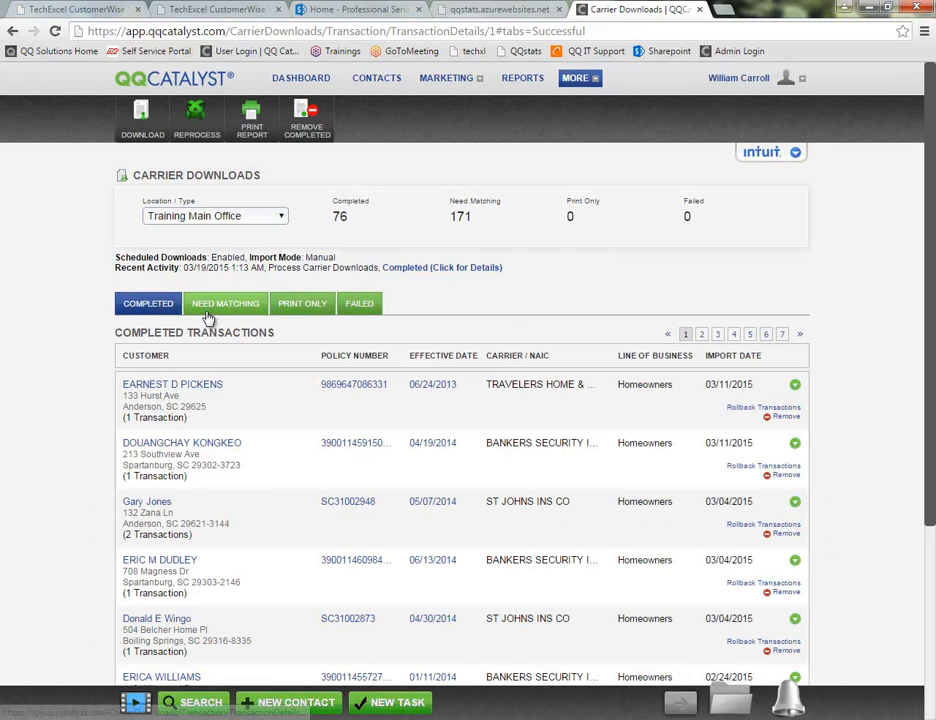
{"action": "left_click", "coordinate": [224, 304]}
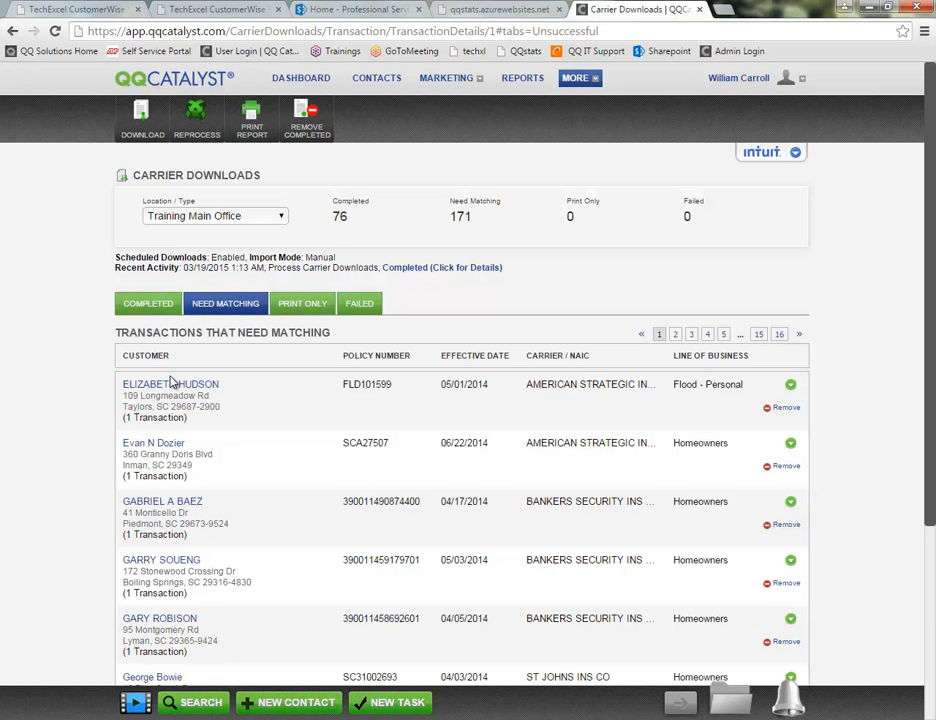
{"action": "mouse_move", "coordinate": [448, 238]}
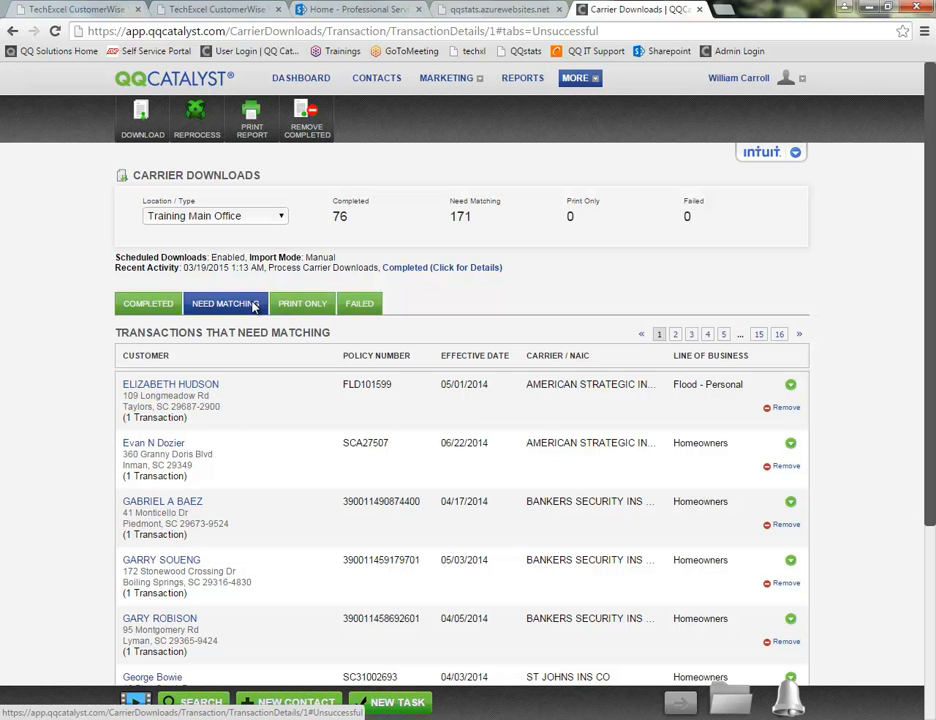
{"action": "mouse_move", "coordinate": [244, 308]}
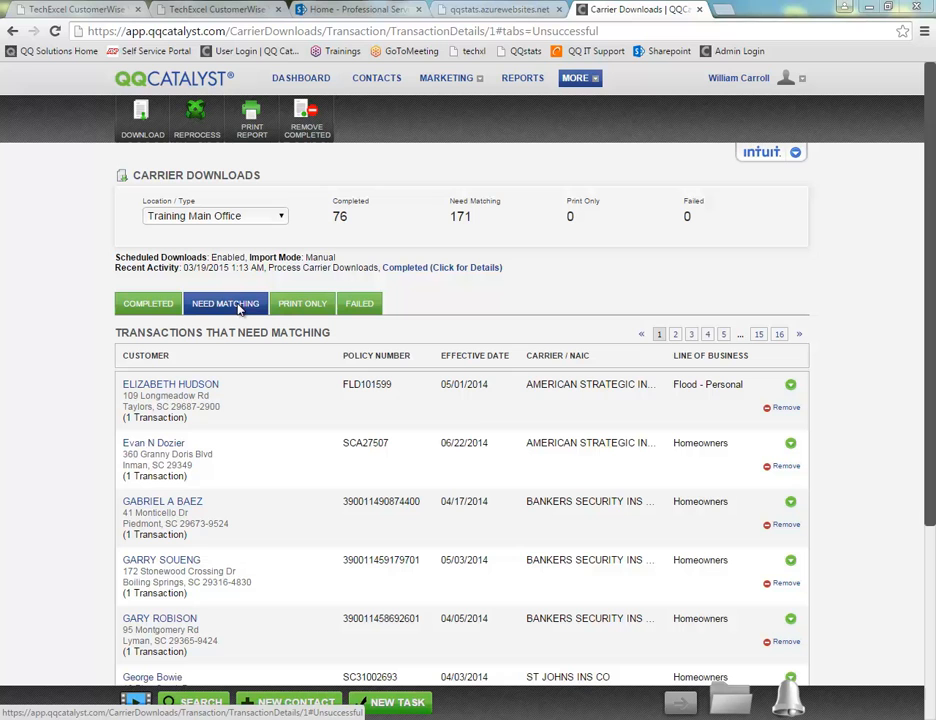